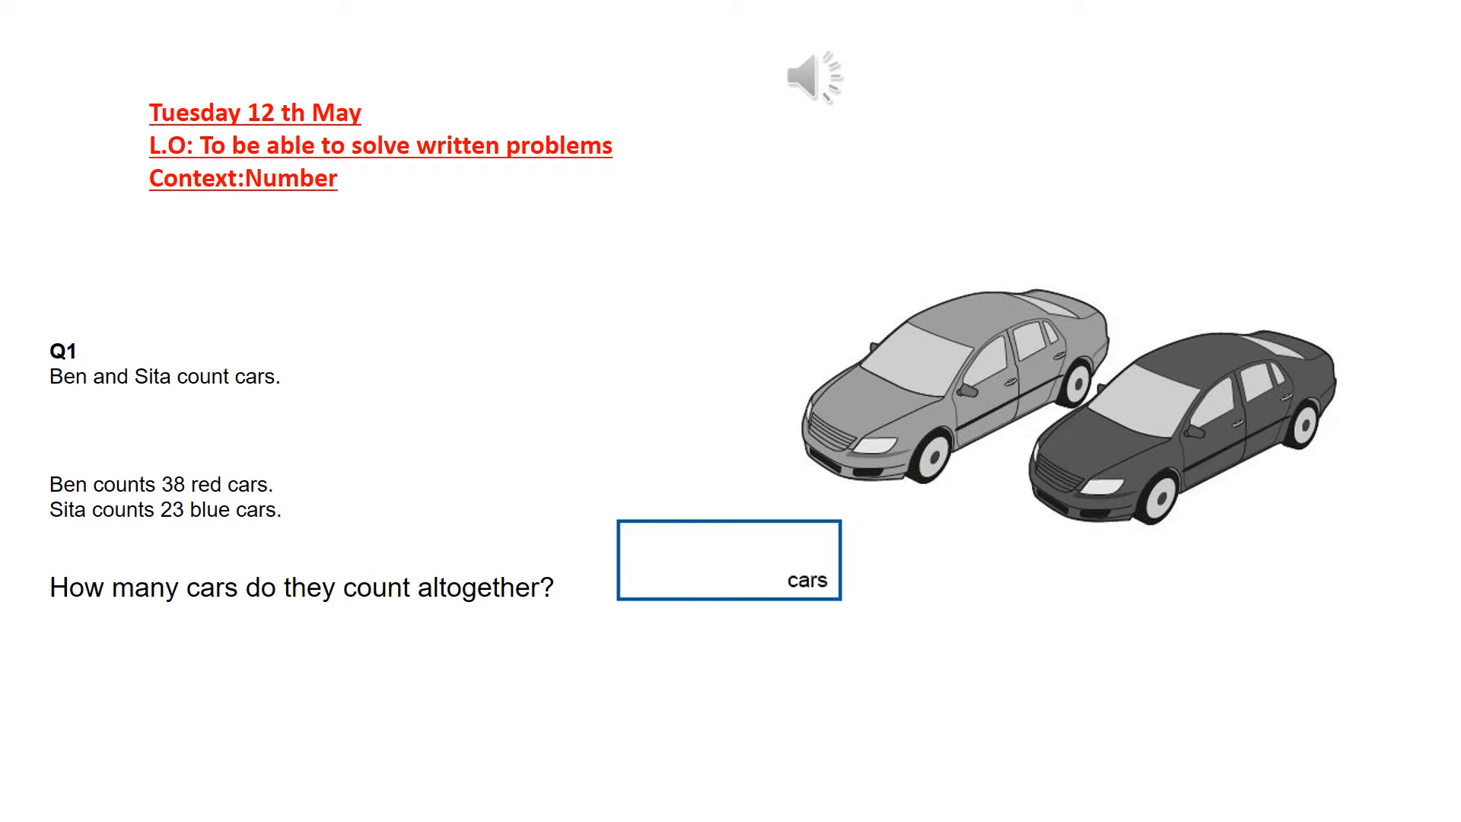
Advance the slideshow from the Q1 counted-cars slide to the Q2 car park problem.
key("Right")
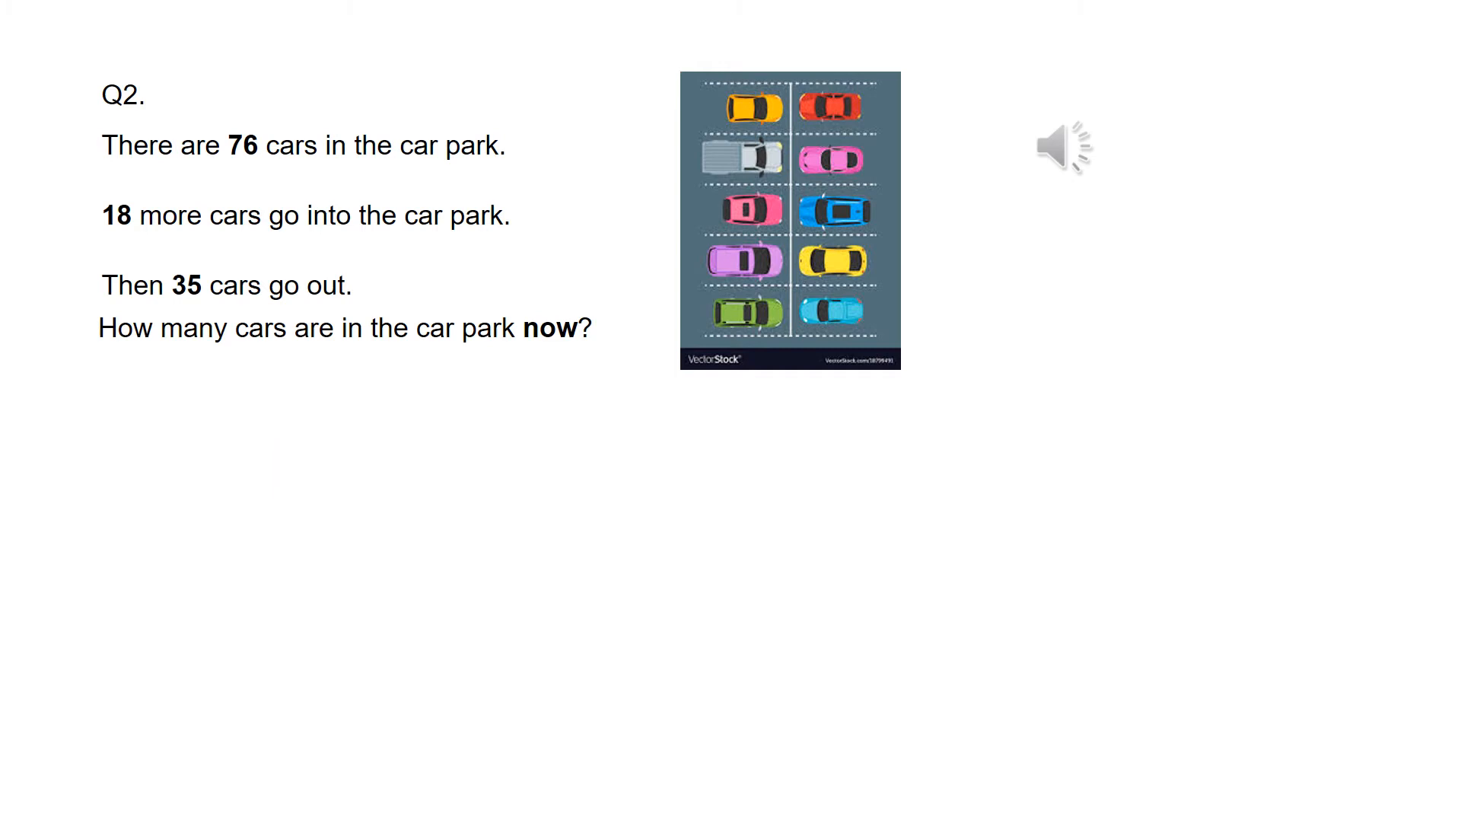